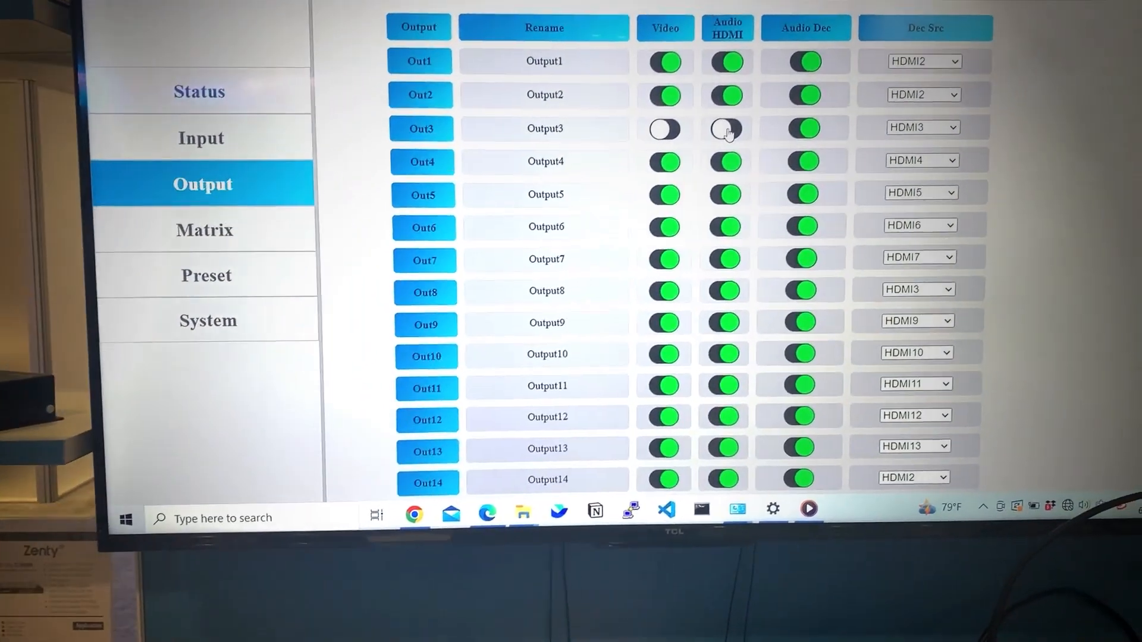
scroll(down, 3)
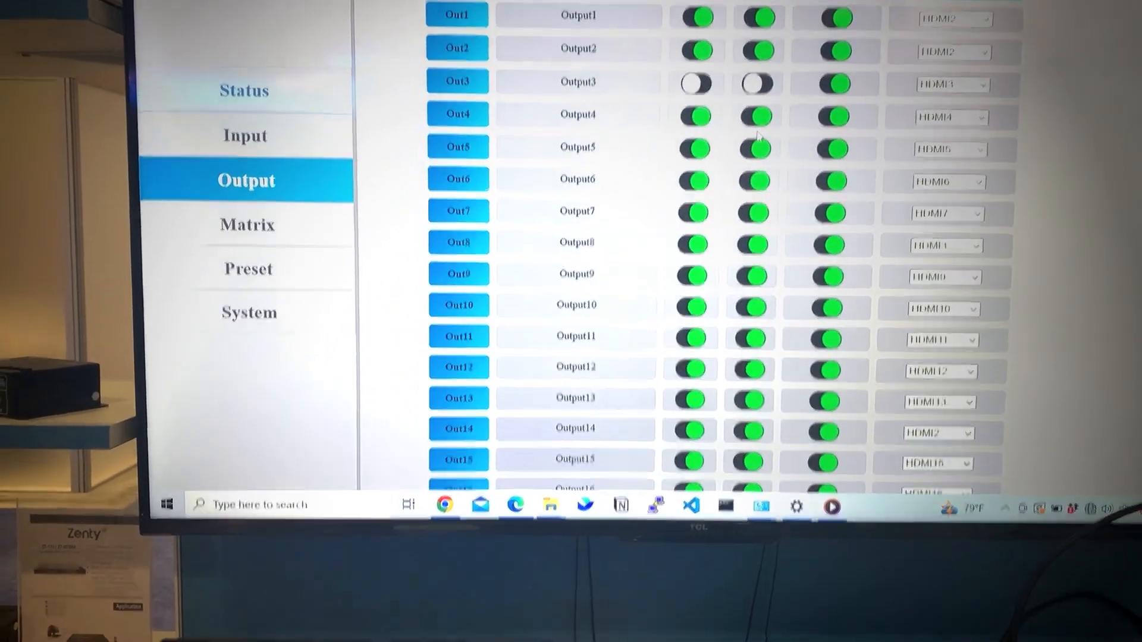